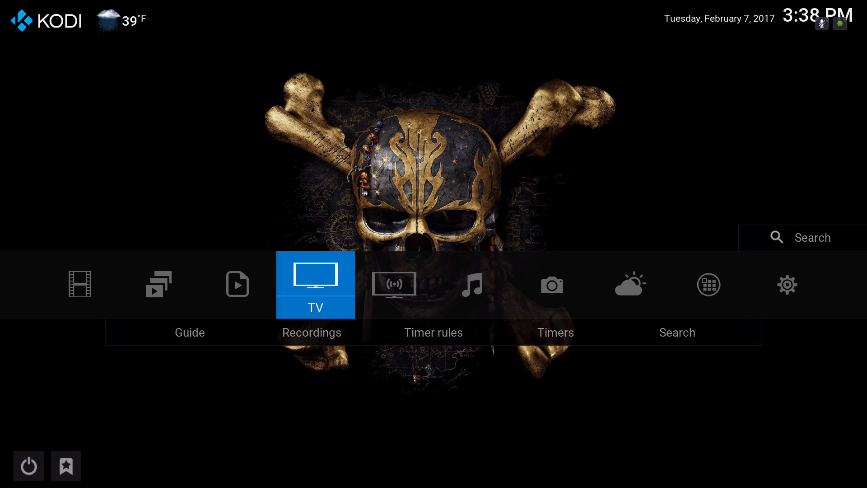
- Move through the TV Shows and Movies home sections, browsing the recent films widget
{"action": "left_click", "coordinate": [158, 285]}
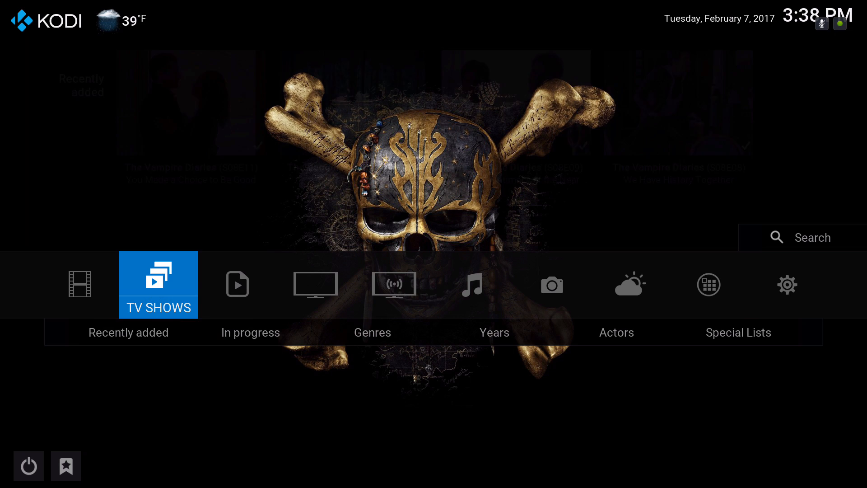
{"action": "left_click", "coordinate": [79, 285]}
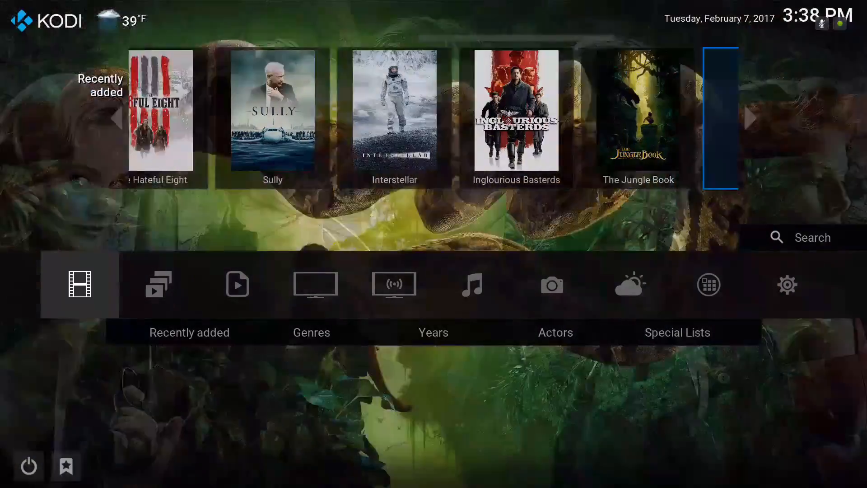
{"action": "scroll", "scroll_direction": "right", "scroll_amount": 3}
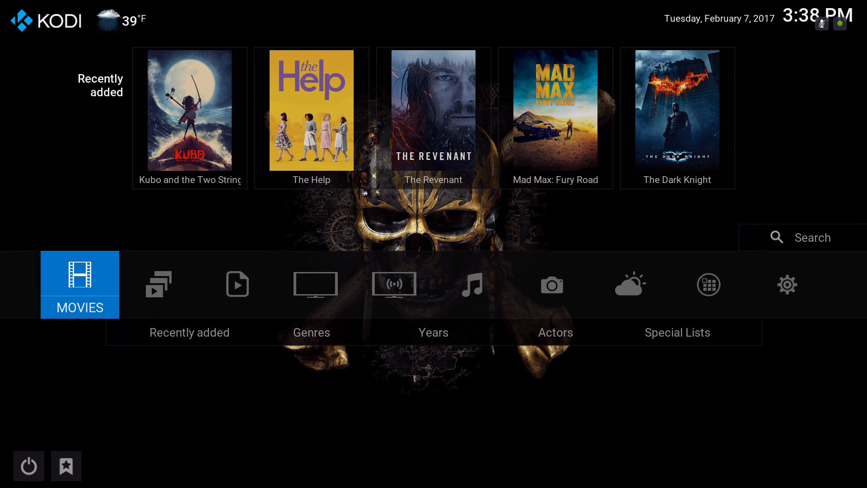
- Return to TV Shows and focus the recently added Vampire Diaries episodes row
{"action": "left_click", "coordinate": [158, 285]}
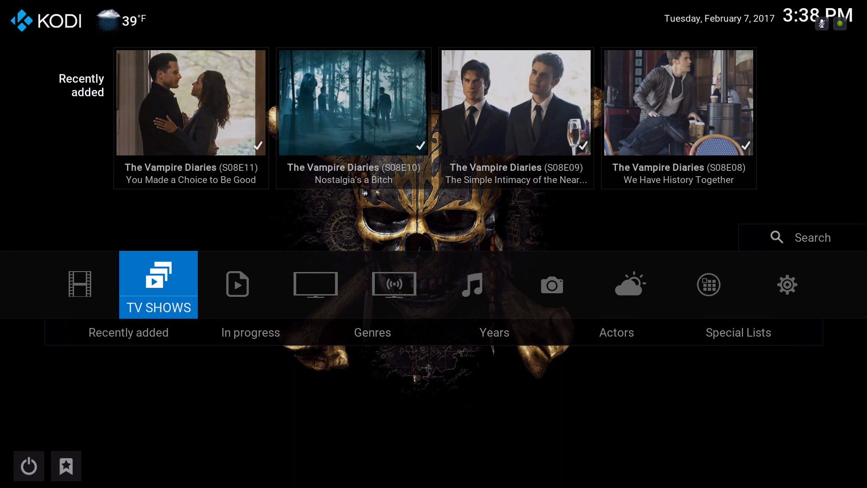
{"action": "left_click", "coordinate": [811, 238]}
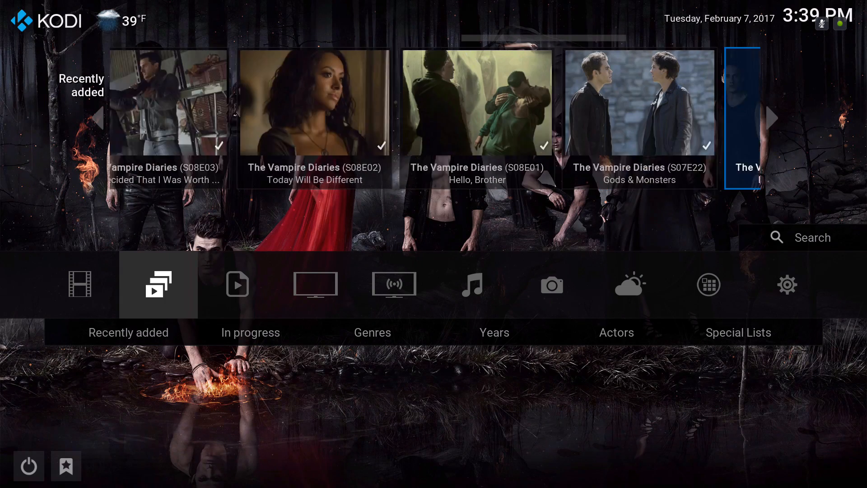
- Cycle the movie library from list to Wall View 3x9 to a cover carousel, then head home
{"action": "left_click", "coordinate": [157, 285]}
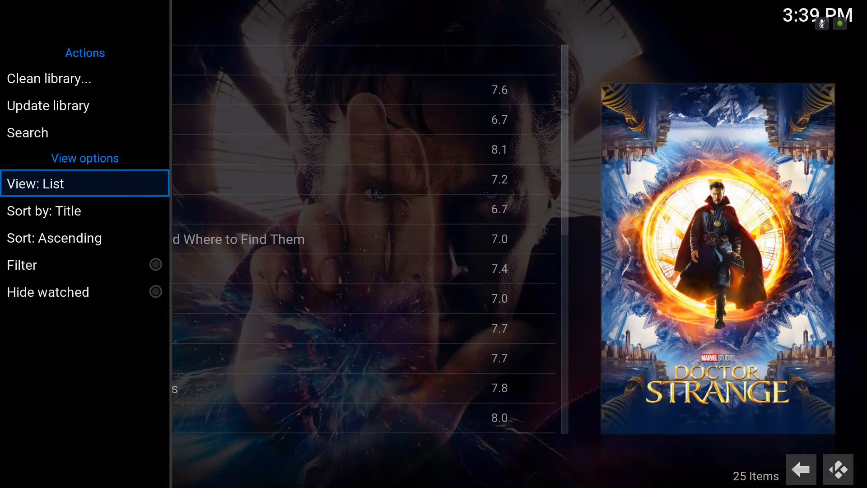
{"action": "left_click", "coordinate": [85, 184]}
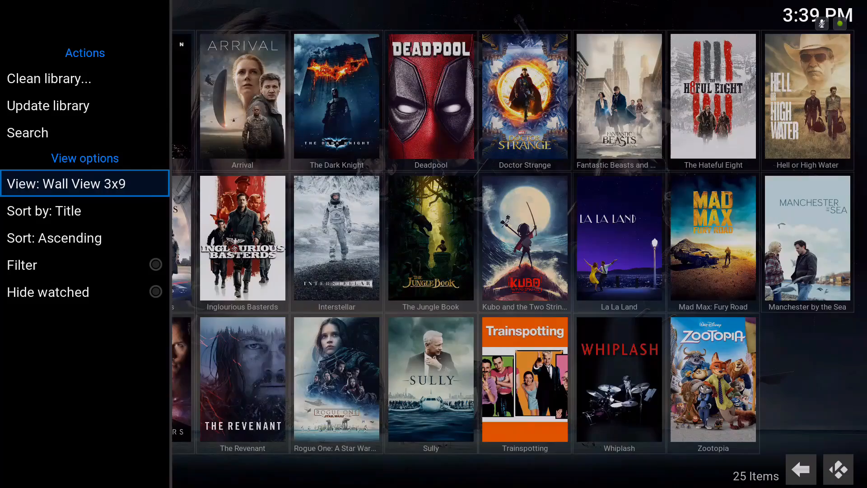
{"action": "left_click", "coordinate": [85, 184]}
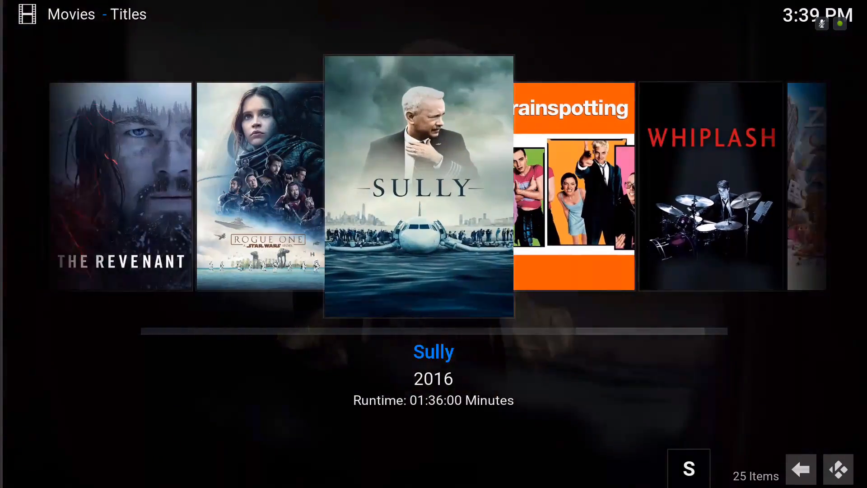
{"action": "scroll", "scroll_direction": "right", "scroll_amount": 3}
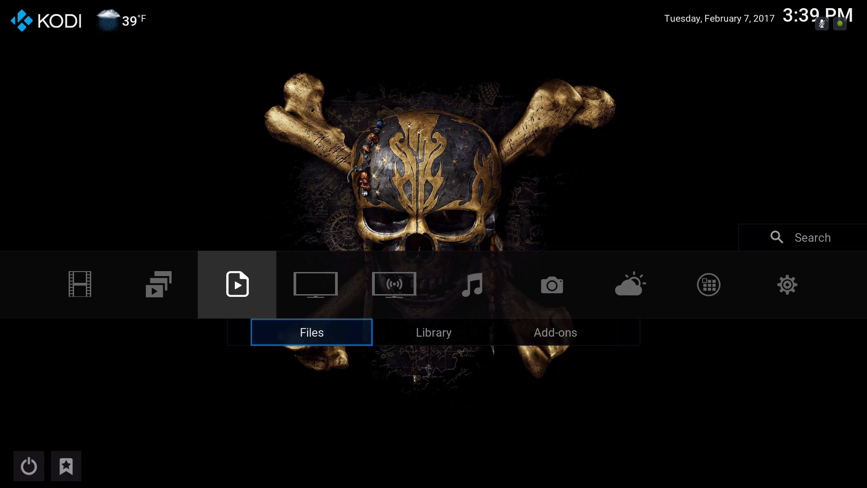
{"action": "left_click", "coordinate": [555, 332]}
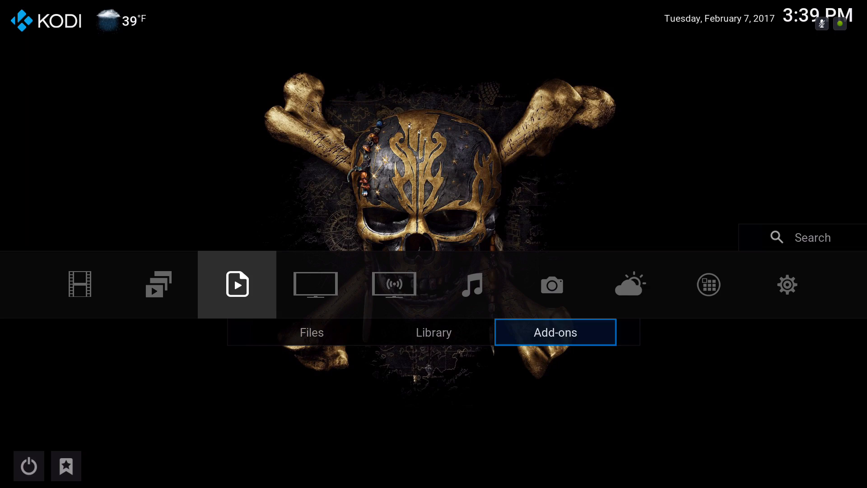
{"action": "left_click", "coordinate": [554, 332]}
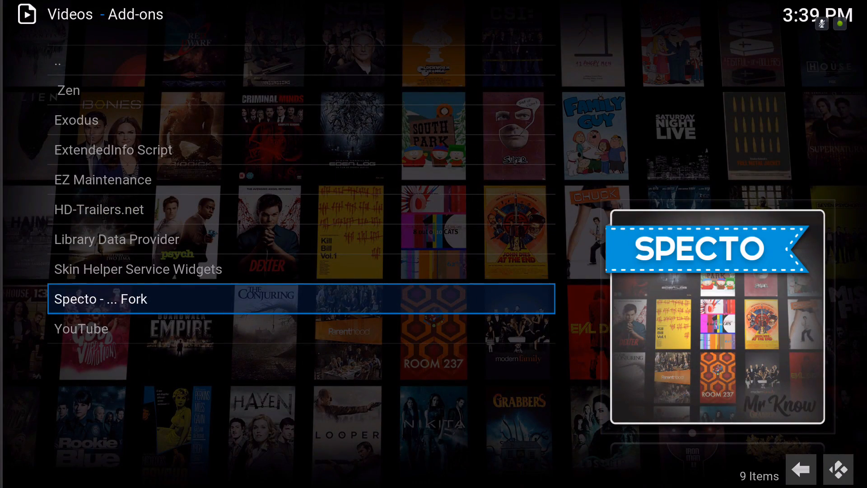
{"action": "key", "text": "Up"}
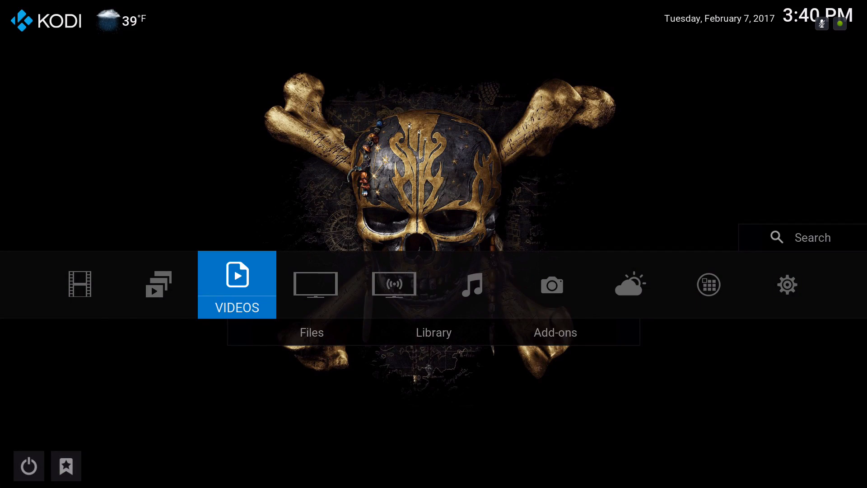
- Step through TV and Radio, dismiss the no-PVR-add-on notice, and land on Weather
{"action": "left_click", "coordinate": [315, 285]}
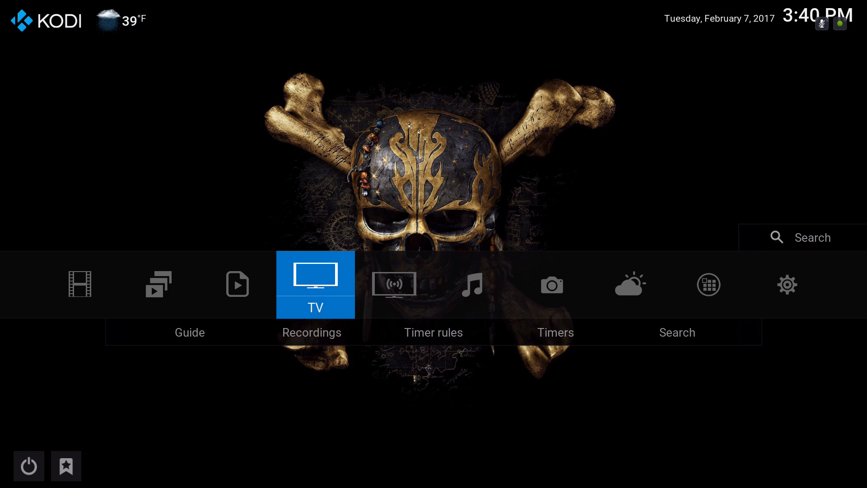
{"action": "left_click", "coordinate": [394, 285]}
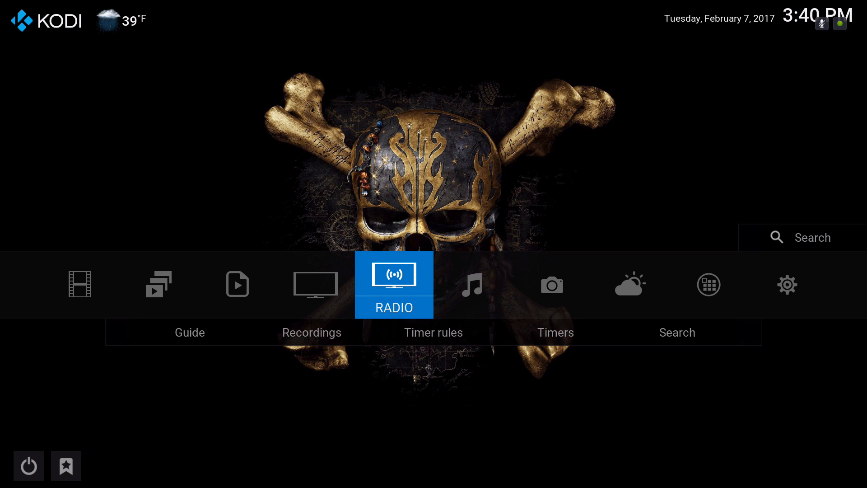
{"action": "left_click", "coordinate": [394, 284]}
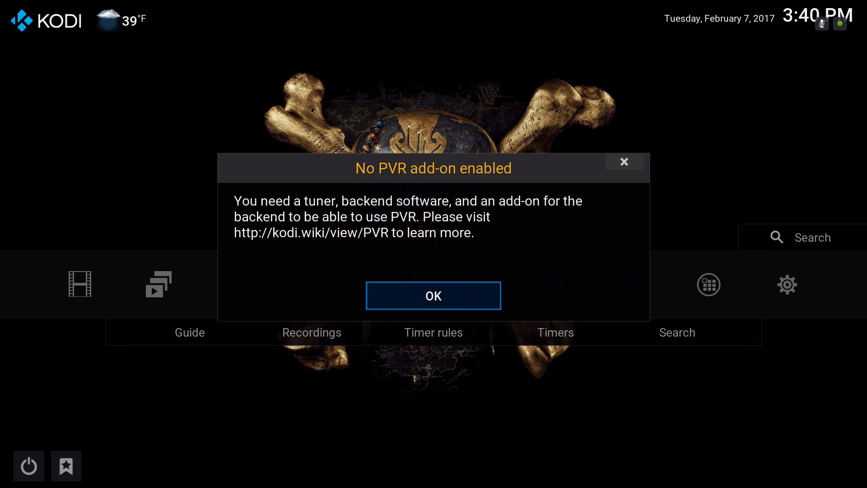
{"action": "left_click", "coordinate": [433, 296]}
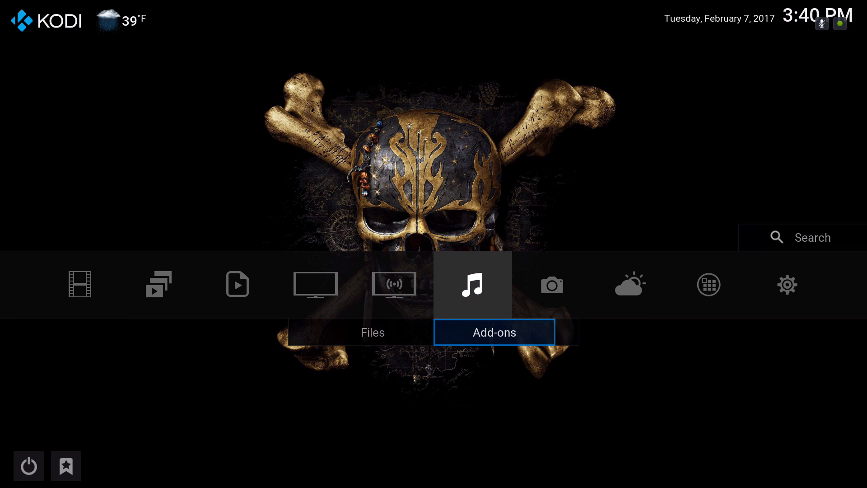
{"action": "left_click", "coordinate": [493, 332]}
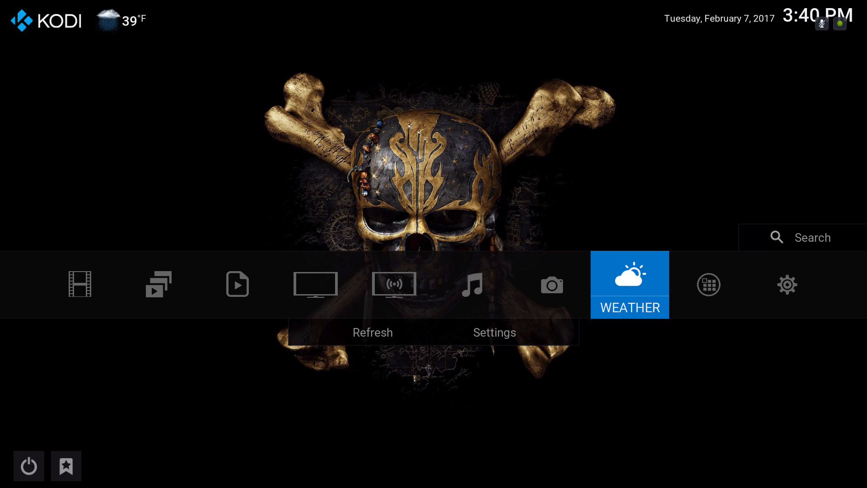
- View and close the Jamaica (US) weather report, then move the home menu to System
{"action": "left_click", "coordinate": [630, 285]}
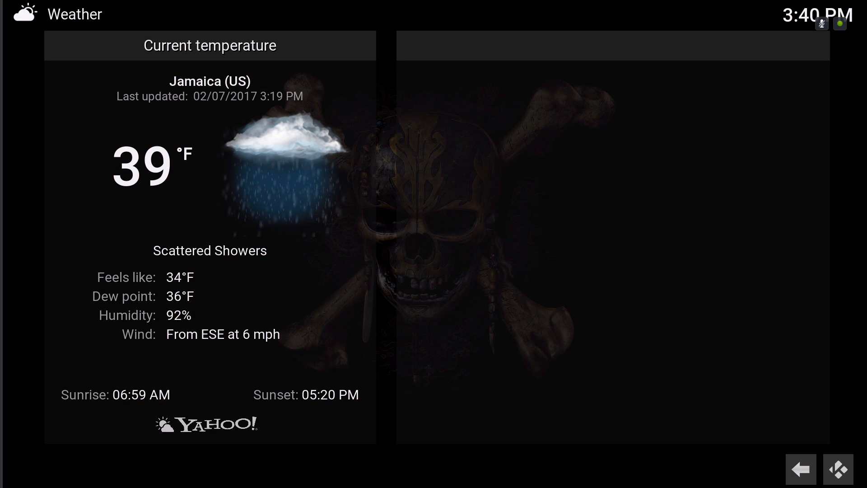
{"action": "left_click", "coordinate": [800, 467]}
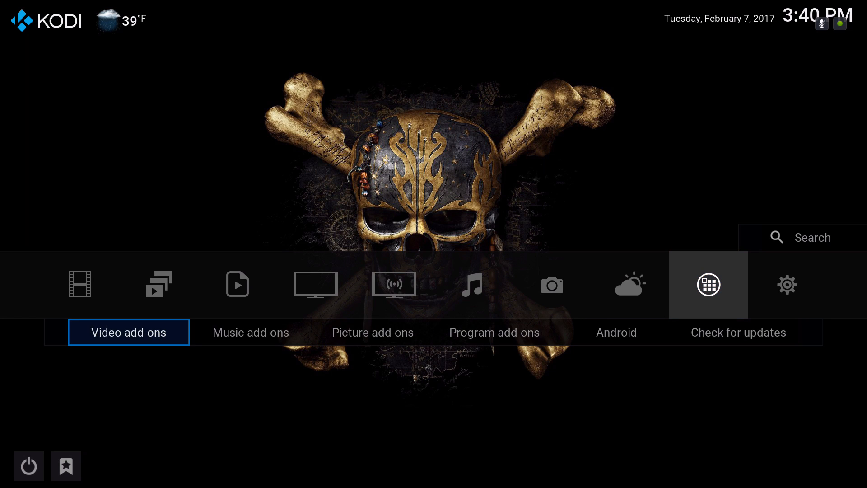
{"action": "left_click", "coordinate": [372, 332]}
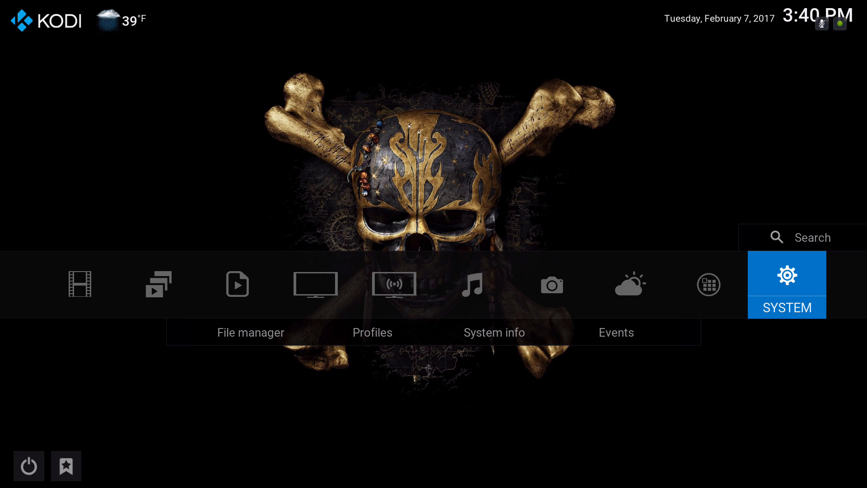
{"action": "left_click", "coordinate": [786, 284]}
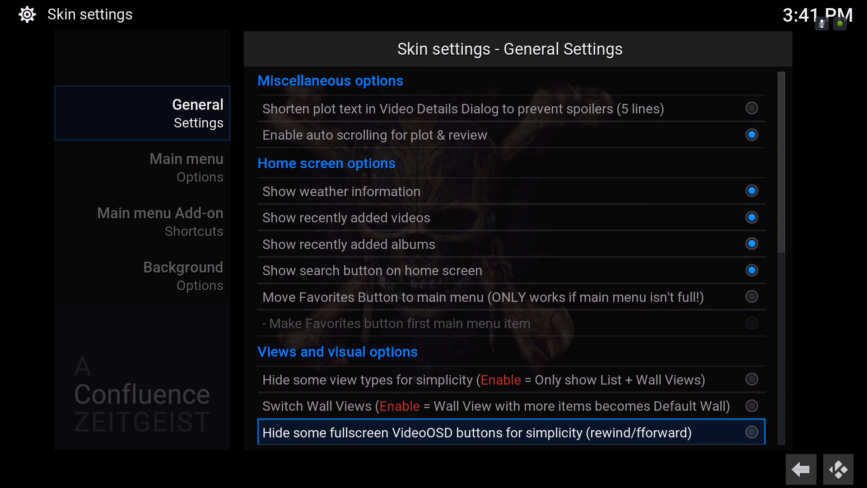
{"action": "scroll", "scroll_direction": "down", "scroll_amount": 3}
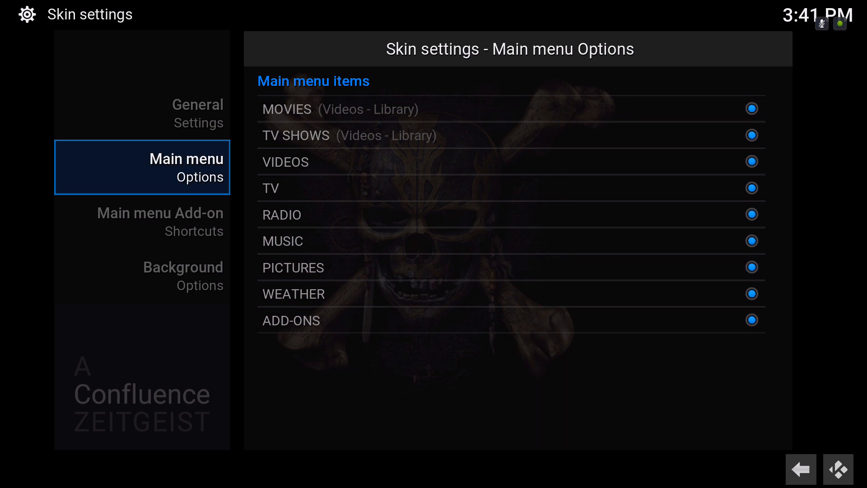
{"action": "left_click", "coordinate": [142, 222]}
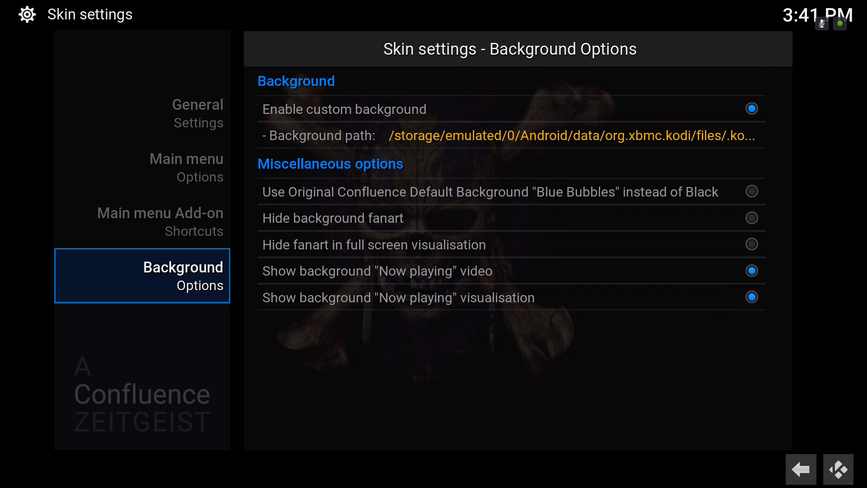
{"action": "left_click", "coordinate": [509, 136]}
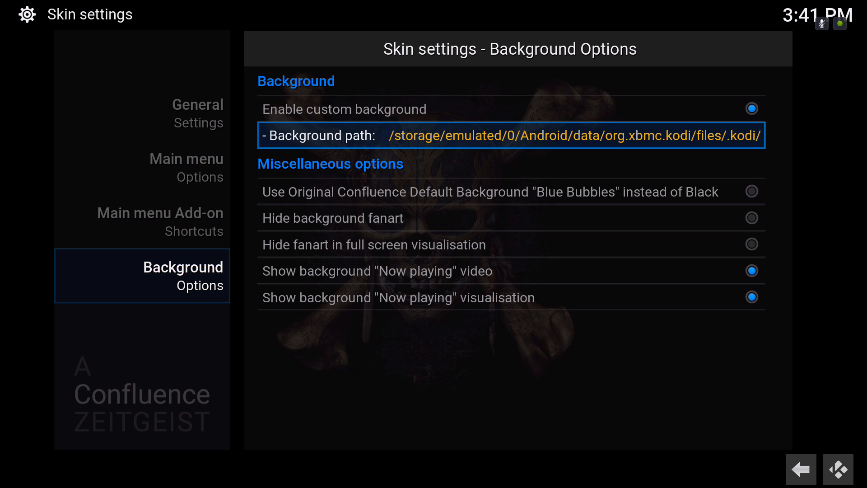
{"action": "key", "text": "down"}
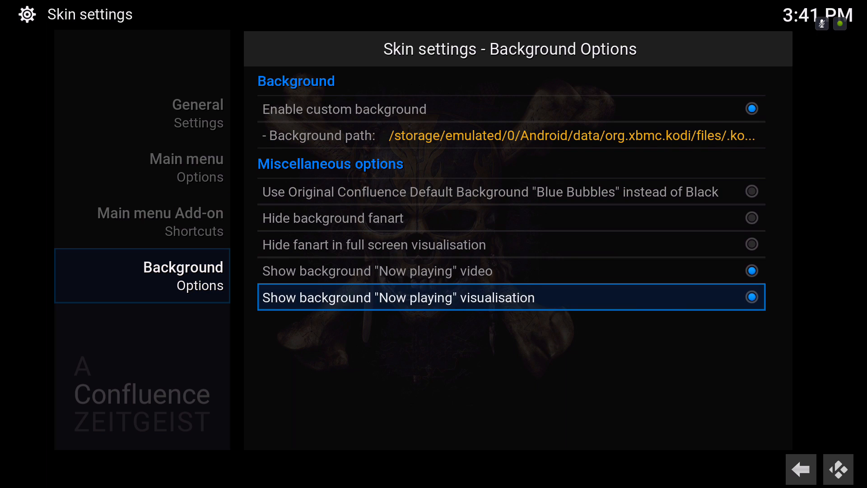
{"action": "left_click", "coordinate": [160, 222]}
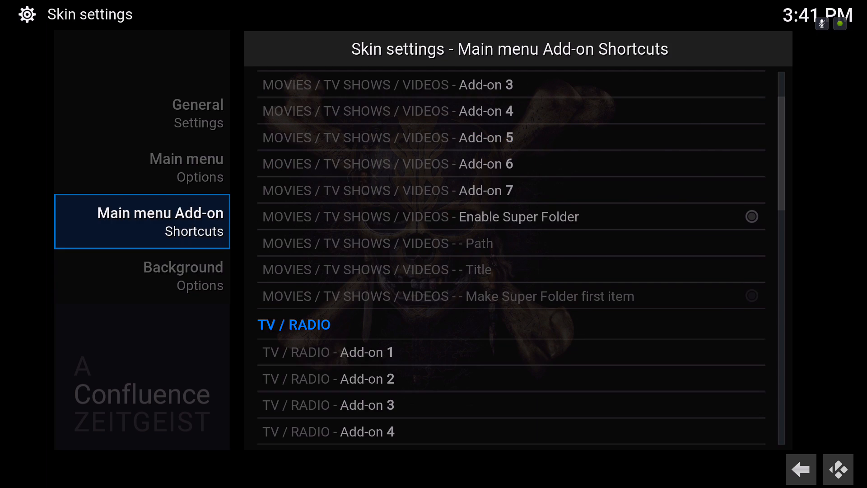
{"action": "left_click", "coordinate": [801, 469]}
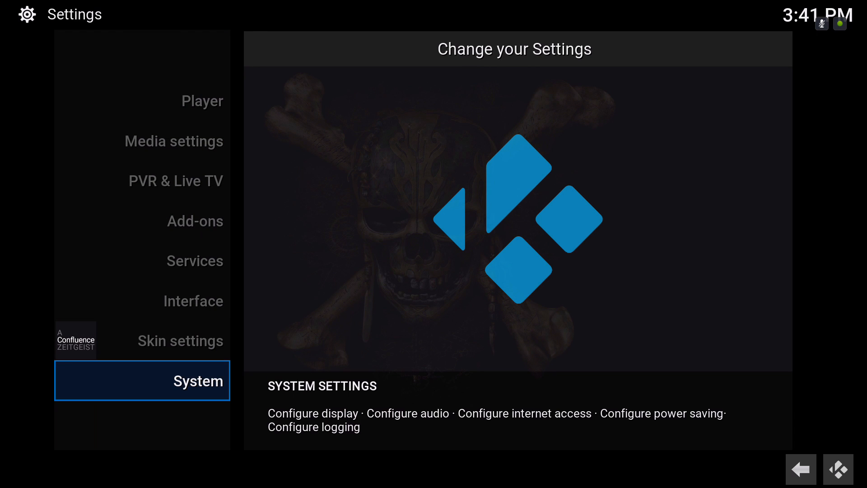
{"action": "left_click", "coordinate": [802, 469]}
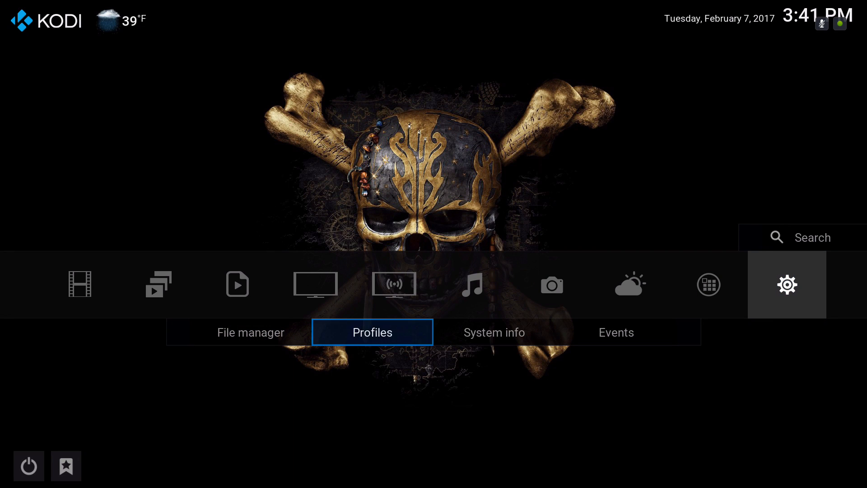
{"action": "left_click", "coordinate": [494, 331]}
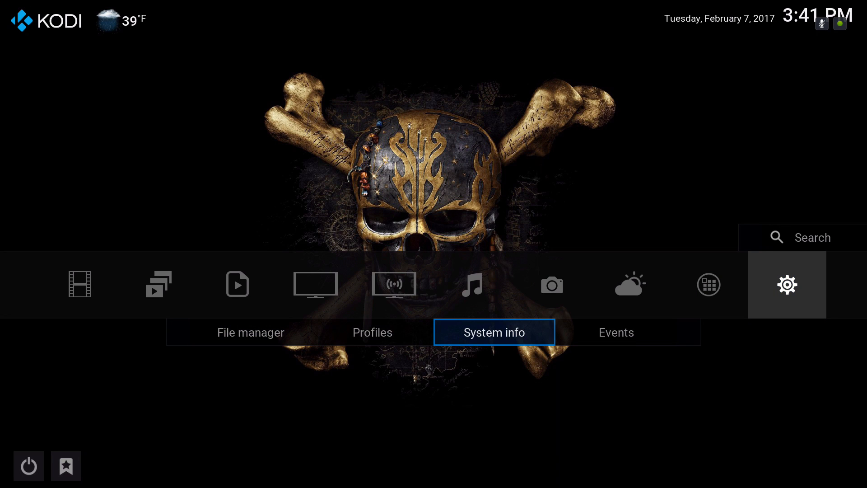
{"action": "left_click", "coordinate": [494, 331]}
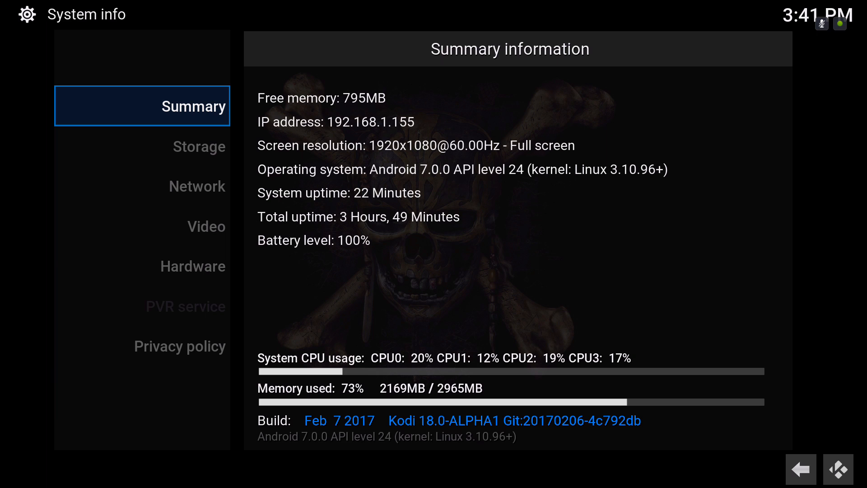
{"action": "left_click", "coordinate": [801, 470]}
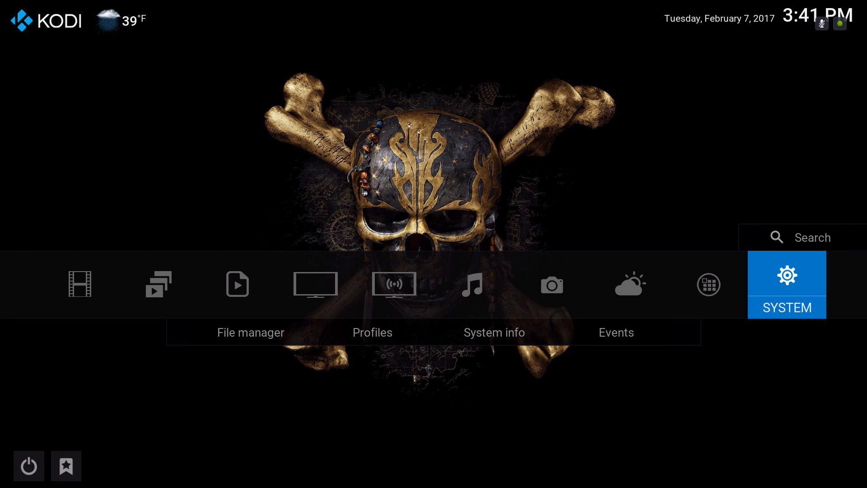
- Step through Videos, System, Radio and Movies to TV Shows with recent Vampire Diaries episodes
{"action": "left_click", "coordinate": [237, 285]}
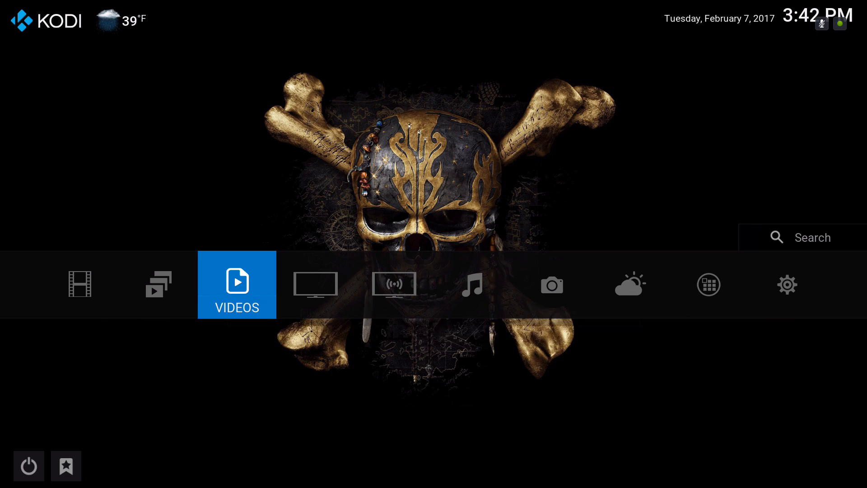
{"action": "left_click", "coordinate": [787, 284]}
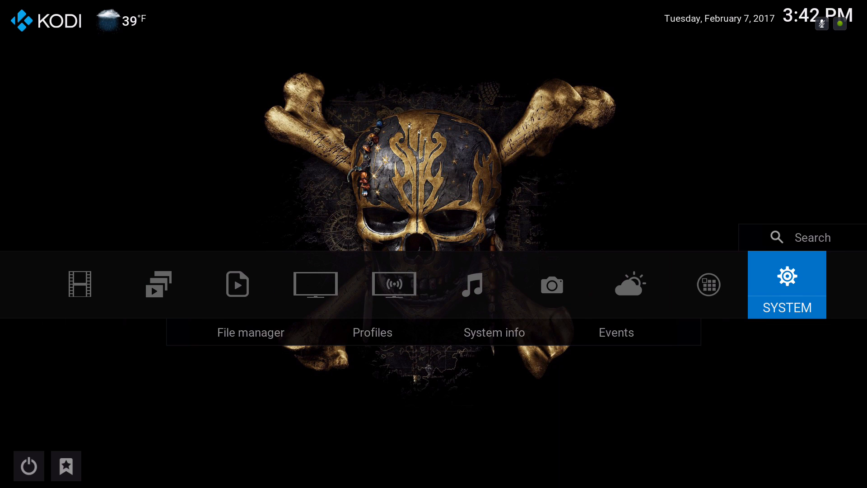
{"action": "left_click", "coordinate": [394, 285]}
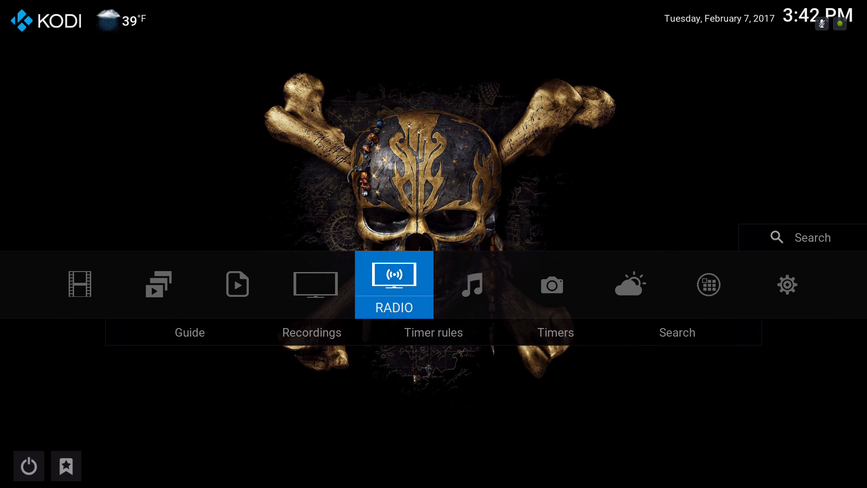
{"action": "left_click", "coordinate": [79, 285]}
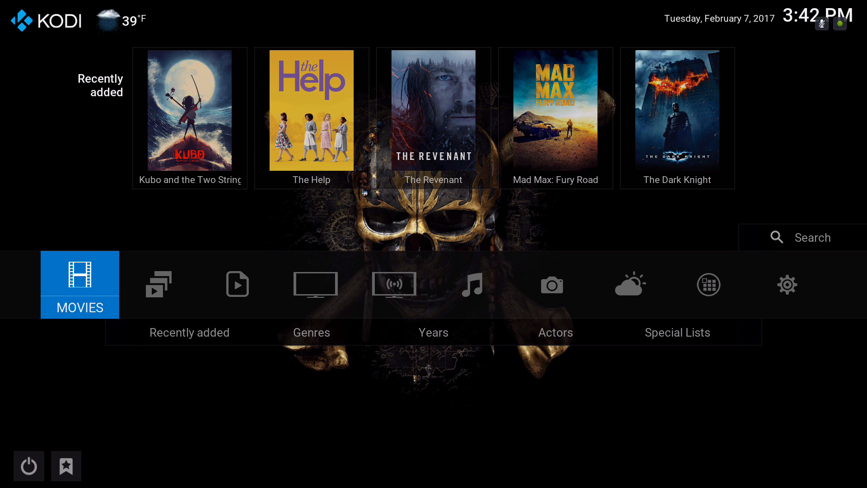
{"action": "left_click", "coordinate": [158, 284]}
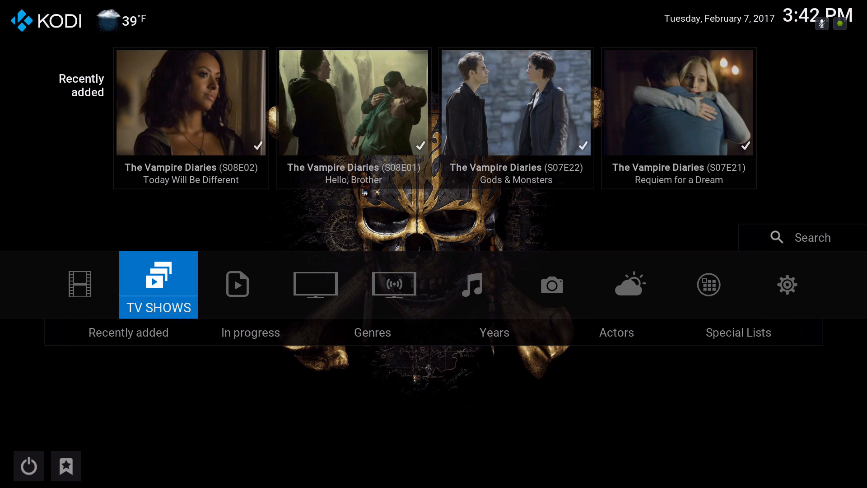